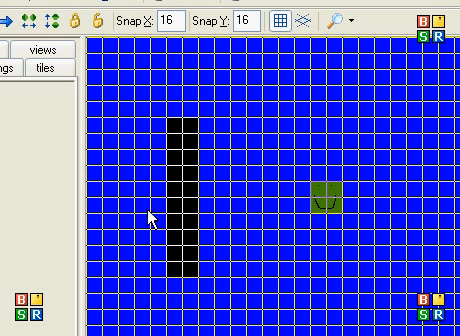
mouse_move(120, 104)
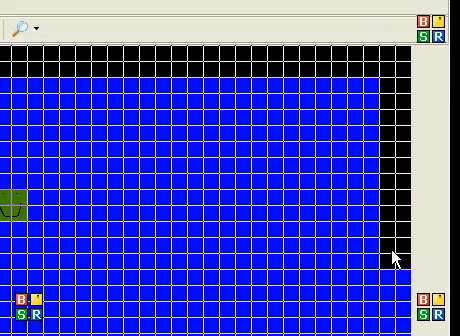
Step: Scroll the room view while lining the outer edges with black wall blocks
scroll("down", 3)
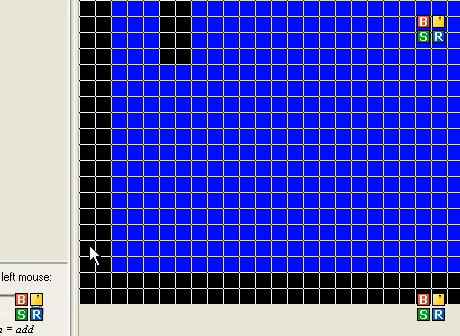
mouse_move(196, 118)
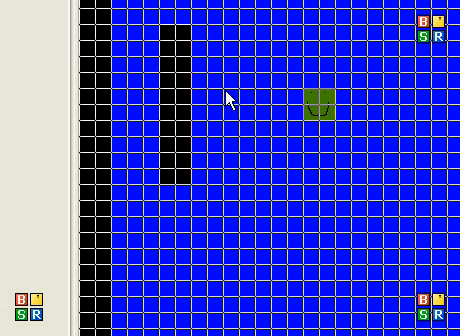
mouse_move(304, 144)
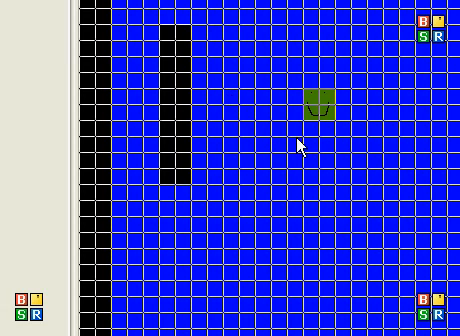
mouse_move(288, 136)
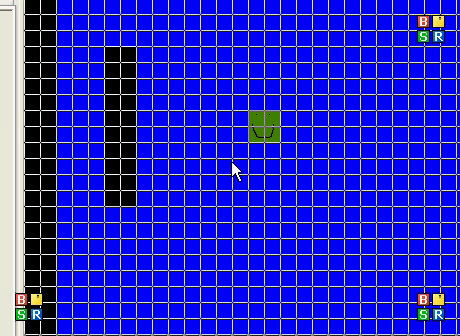
mouse_move(268, 128)
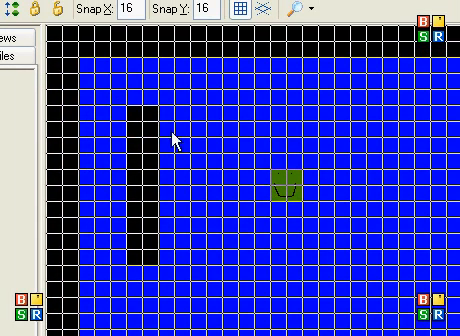
mouse_move(236, 188)
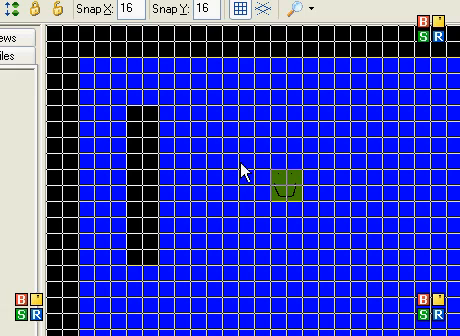
mouse_move(212, 160)
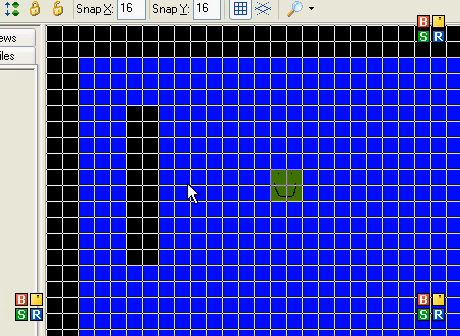
mouse_move(196, 182)
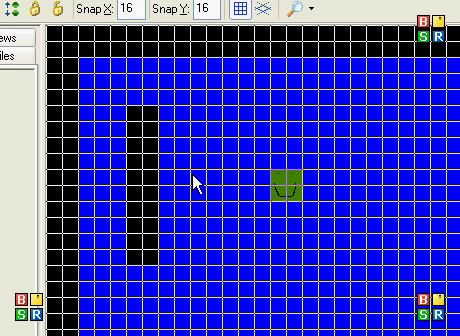
mouse_move(194, 188)
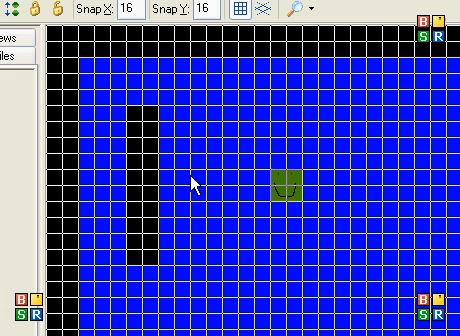
mouse_move(228, 168)
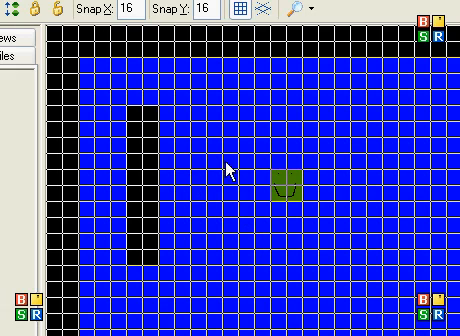
mouse_move(220, 166)
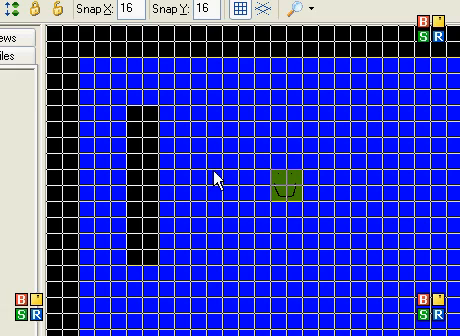
mouse_move(252, 212)
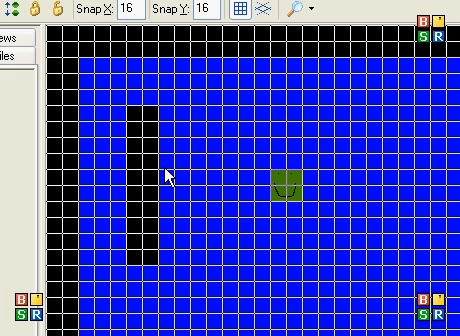
mouse_move(206, 232)
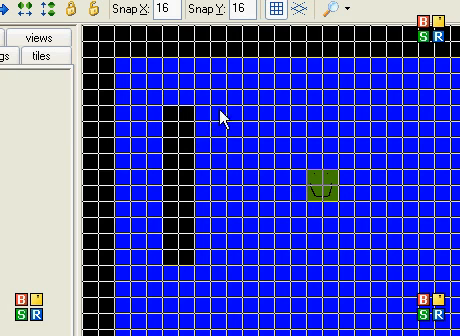
mouse_move(206, 128)
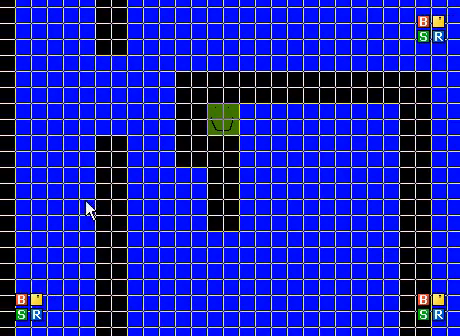
mouse_move(260, 216)
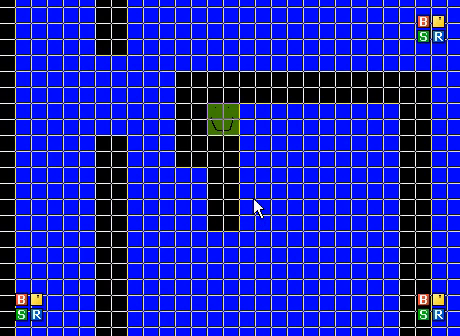
mouse_move(204, 142)
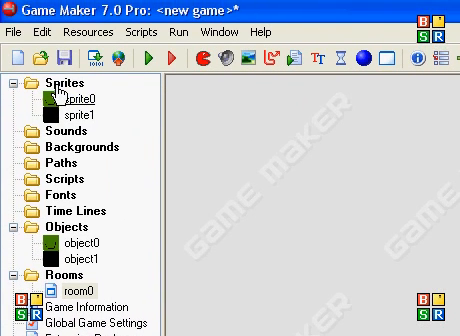
Step: Return to the resource tree after closing the room editor
right_click(62, 80)
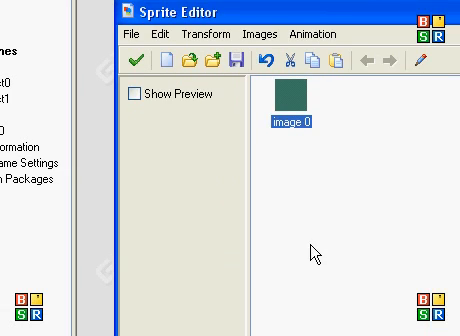
Step: Draw sprite2's single 32×32 pickup image via image 0 in the Sprite Editor
double_click(290, 96)
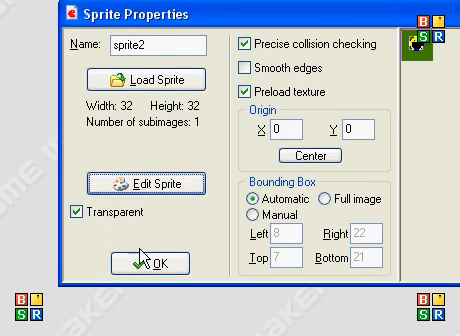
Step: Confirm the sprite, create object2 and assign sprite2 as its appearance
left_click(160, 264)
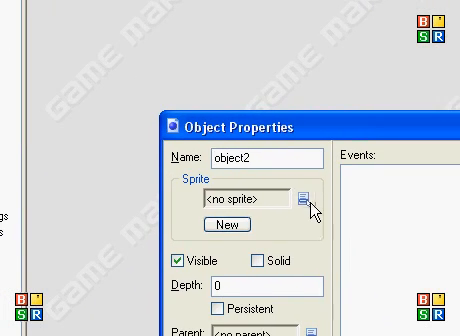
left_click(304, 190)
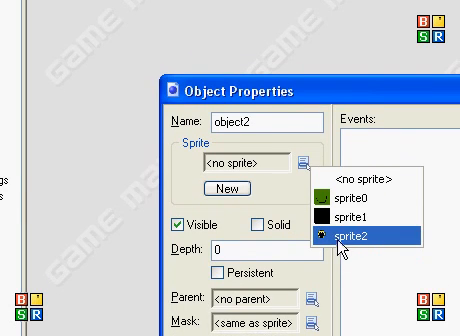
left_click(352, 242)
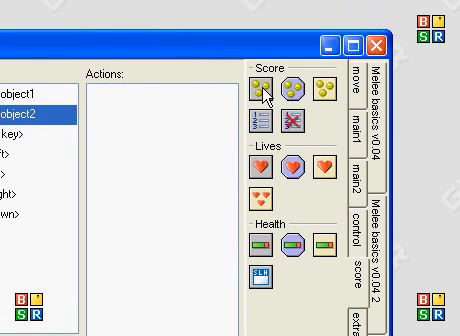
Step: Add a Set Score action to the collision event with new score 1, Relative
left_click(260, 84)
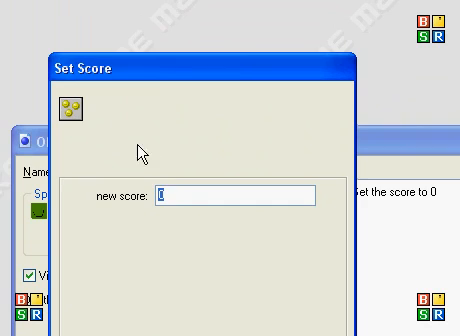
type("1")
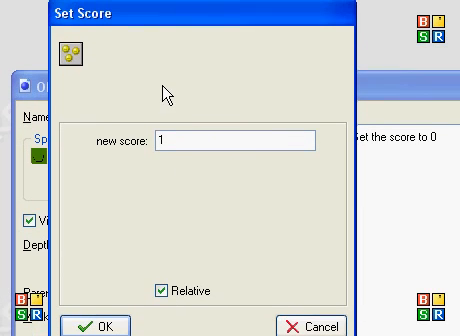
mouse_move(144, 240)
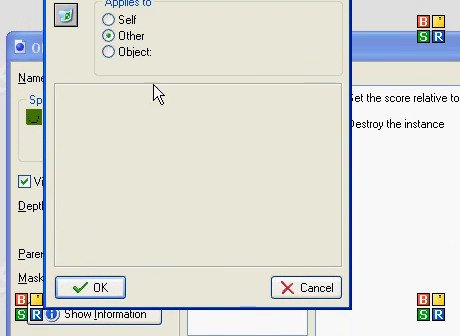
mouse_move(160, 138)
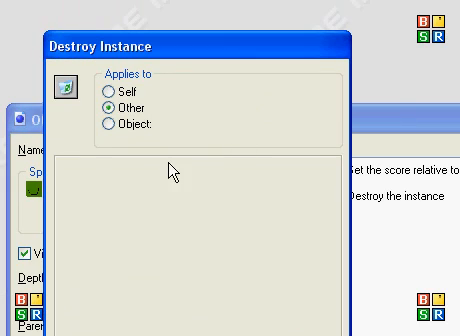
mouse_move(180, 172)
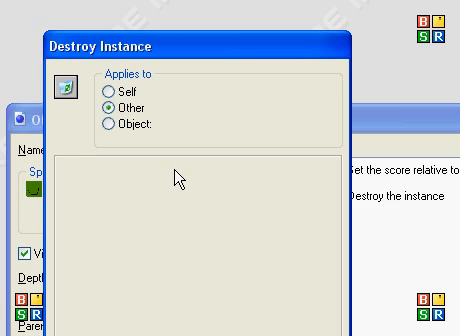
mouse_move(184, 212)
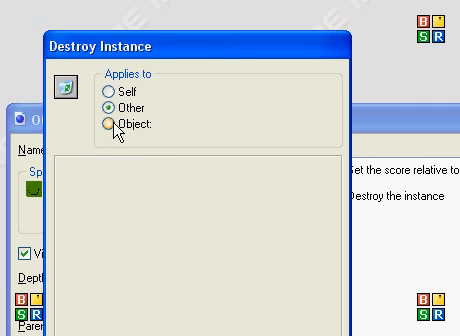
Step: Make the Destroy Instance action apply to object2 and confirm it
left_click(104, 128)
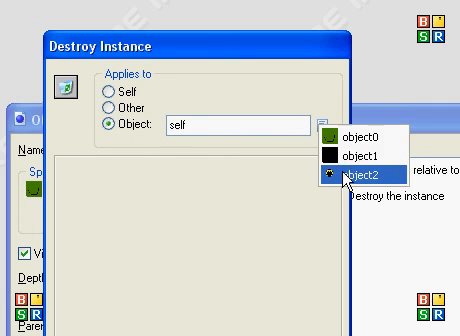
left_click(356, 186)
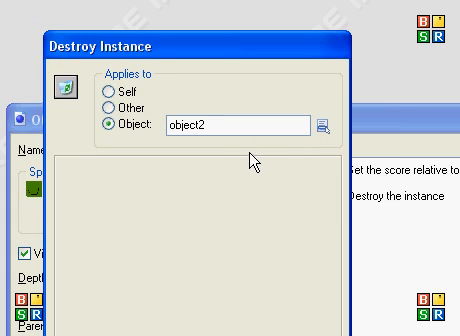
mouse_move(132, 124)
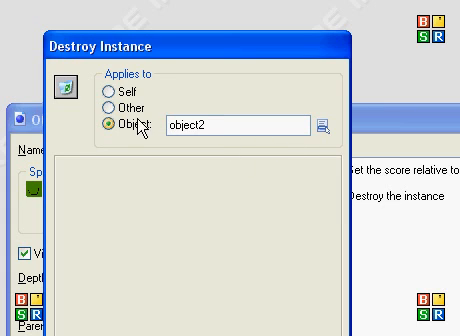
left_click(102, 108)
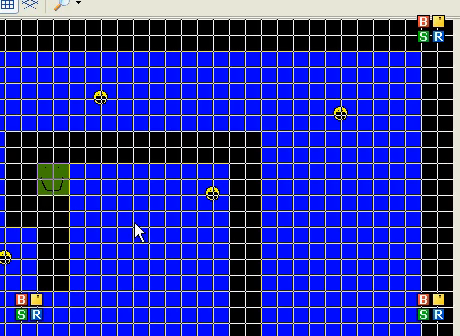
mouse_move(138, 216)
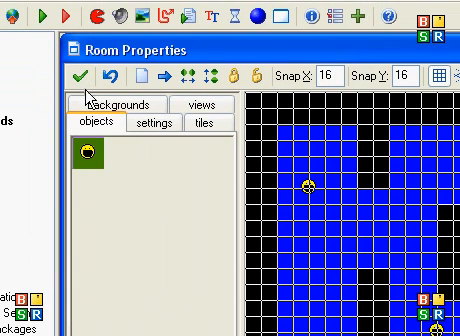
Step: Close the room with the green check, keeping the yellow pickups placed through the maze
left_click(88, 76)
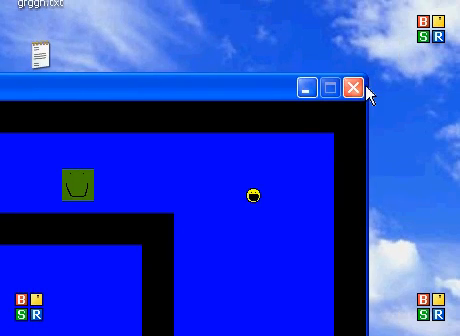
left_click(352, 88)
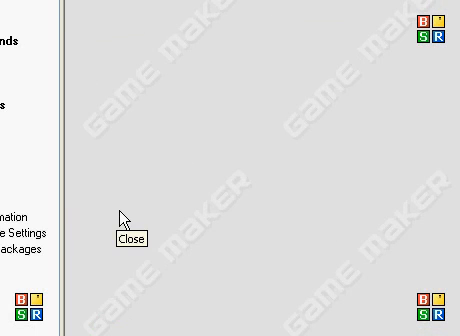